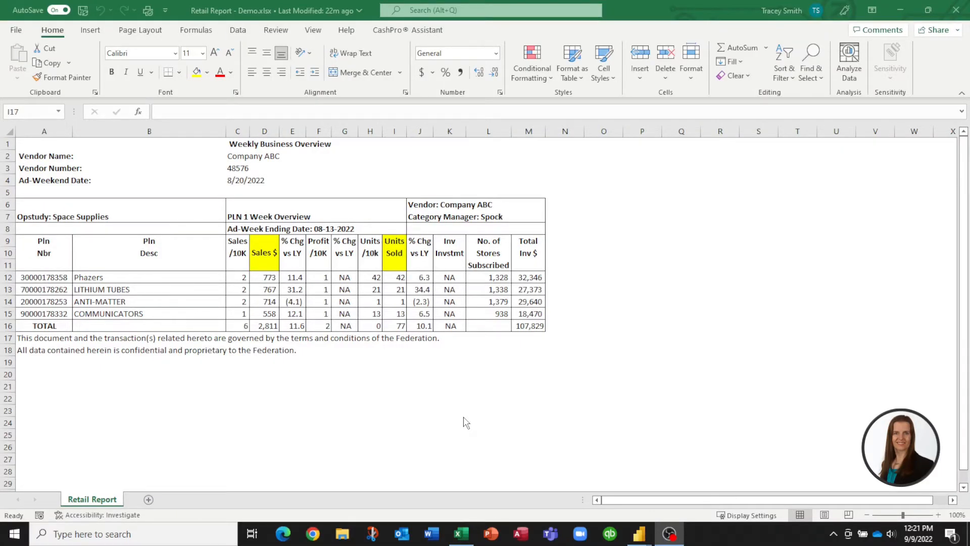
pyautogui.moveTo(464, 420)
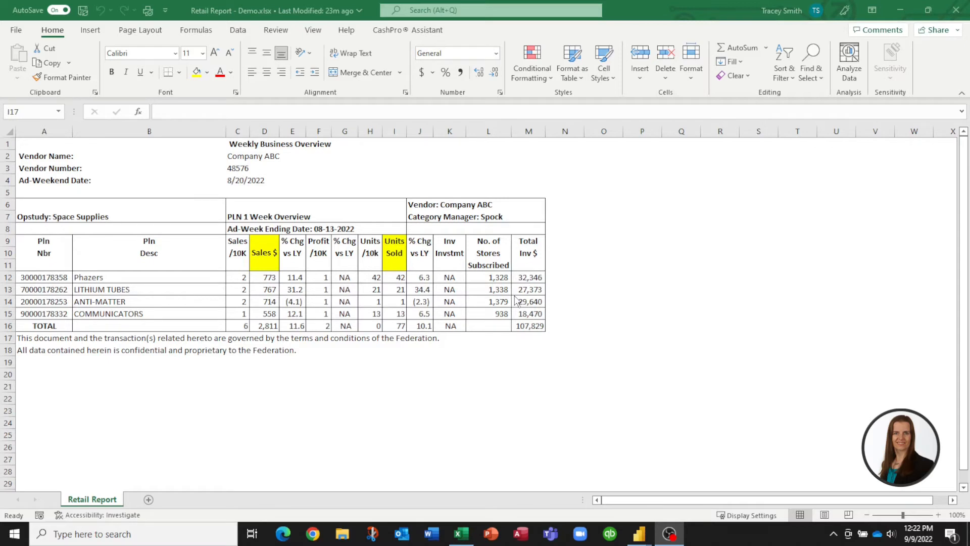
pyautogui.moveTo(639, 534)
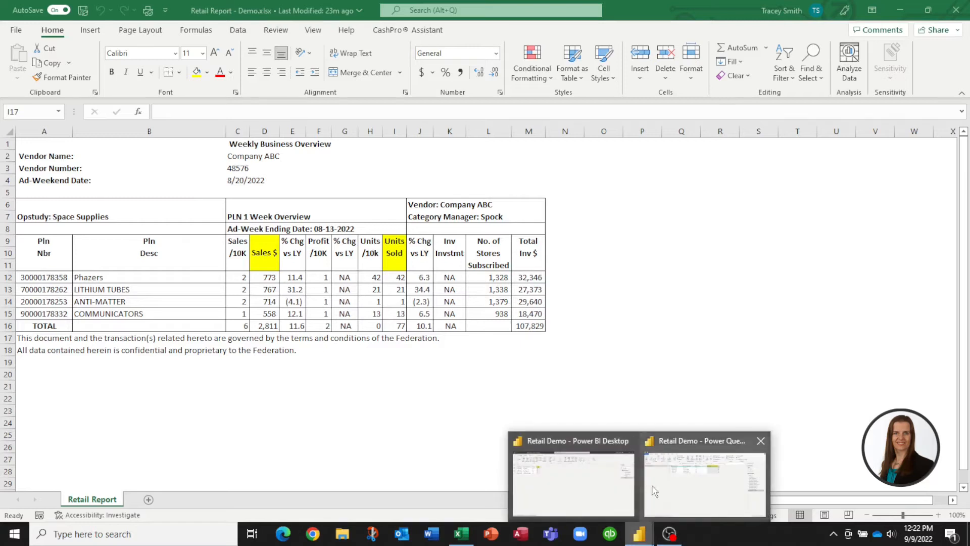
# Step: Bring up Power Query Editor to check the Retail Report Units column (42, 21, 1, 13)
pyautogui.click(705, 478)
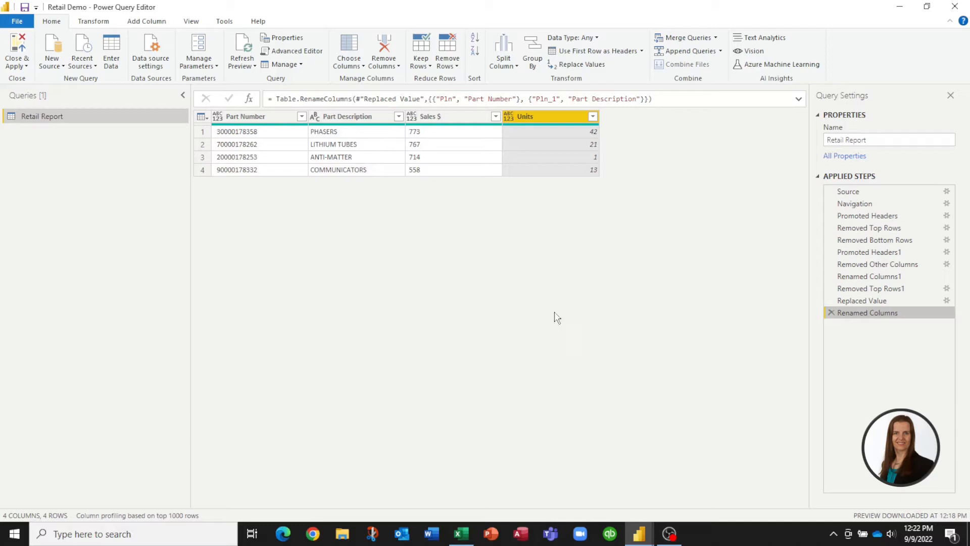
pyautogui.moveTo(855, 321)
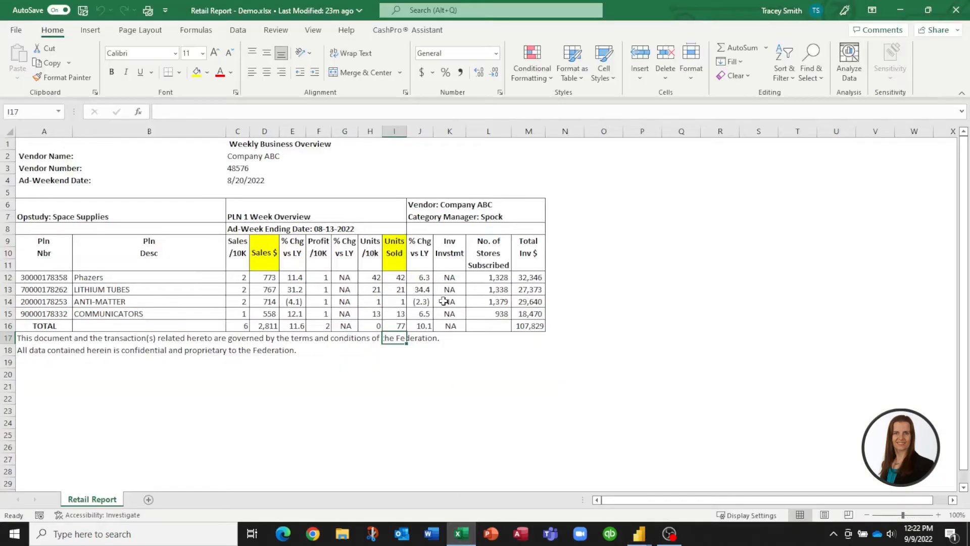
# Step: Change Phazers' Units Sold in cell I12 to 999, raising the total to 1034
pyautogui.click(394, 277)
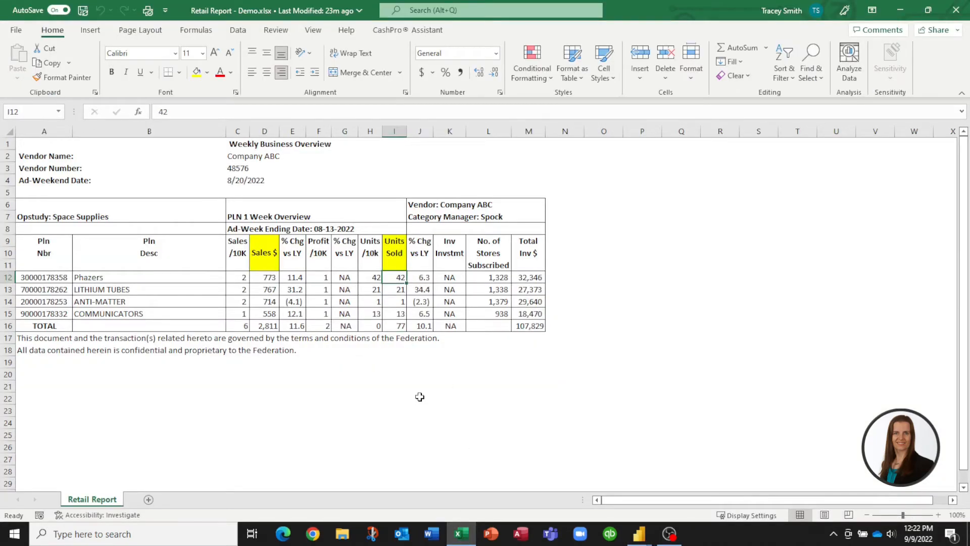
pyautogui.write('999')
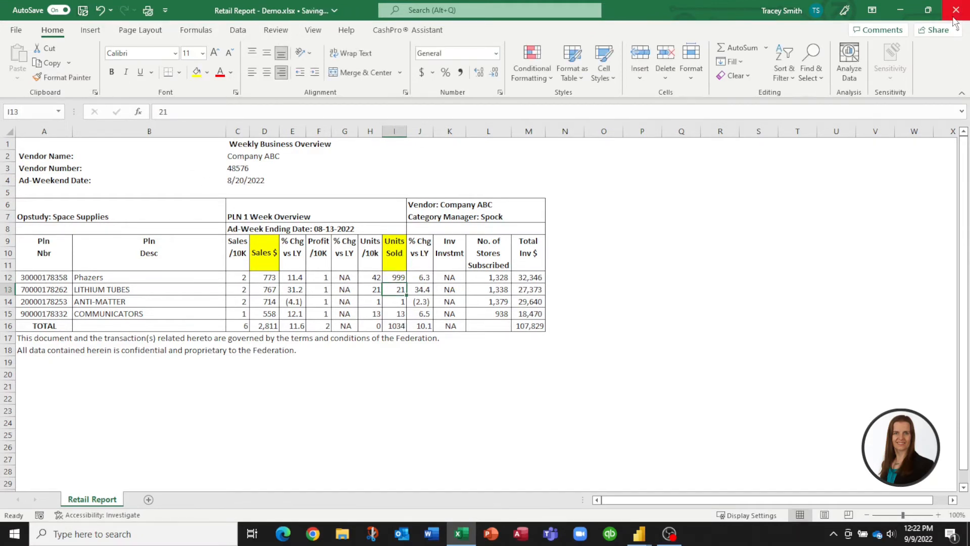
# Step: Close Excel and refresh the Retail Report table so PHASERS shows 999 units
pyautogui.click(642, 533)
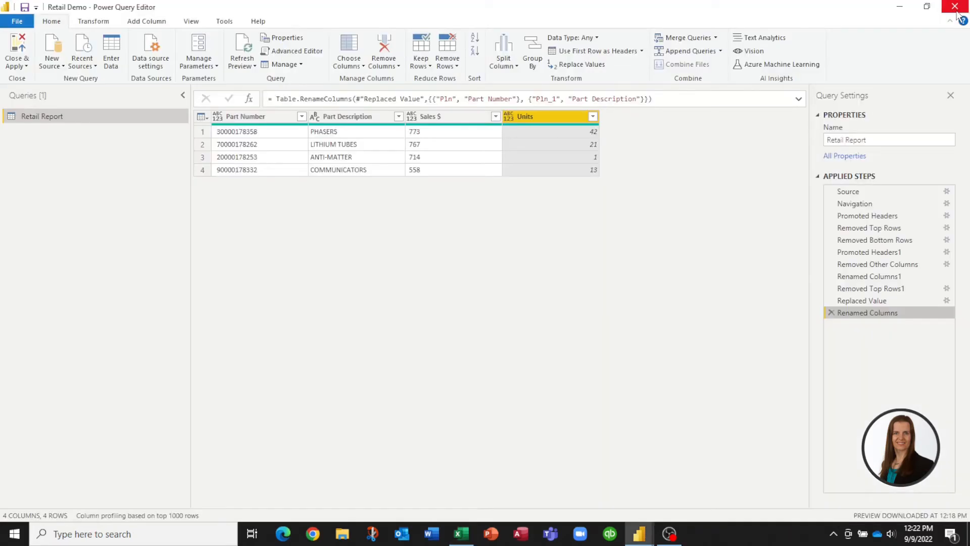
pyautogui.moveTo(304, 298)
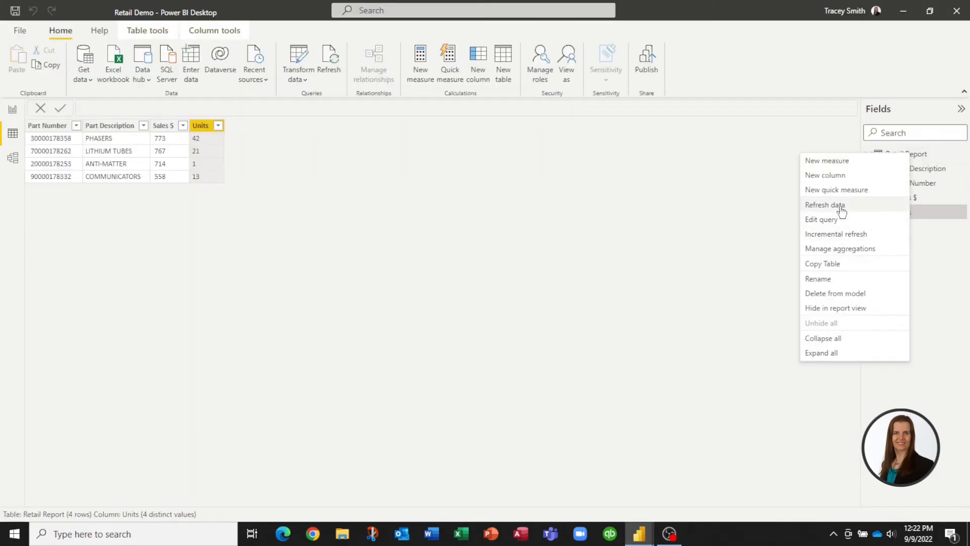
pyautogui.click(825, 205)
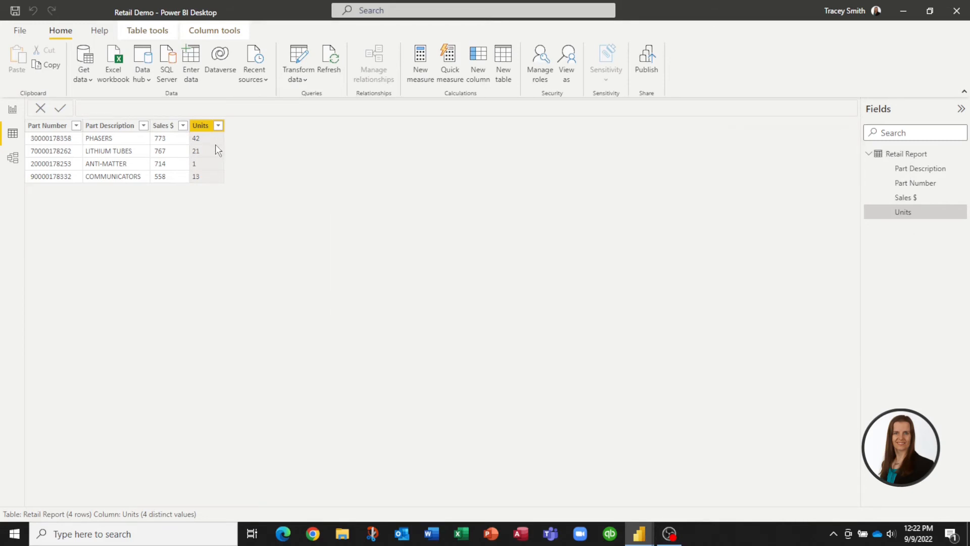
pyautogui.write('999')
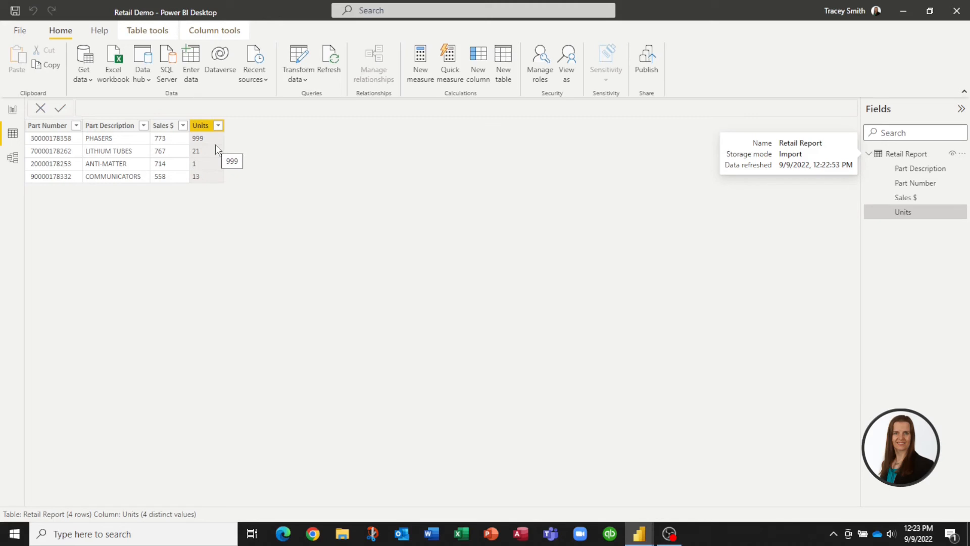
pyautogui.moveTo(576, 467)
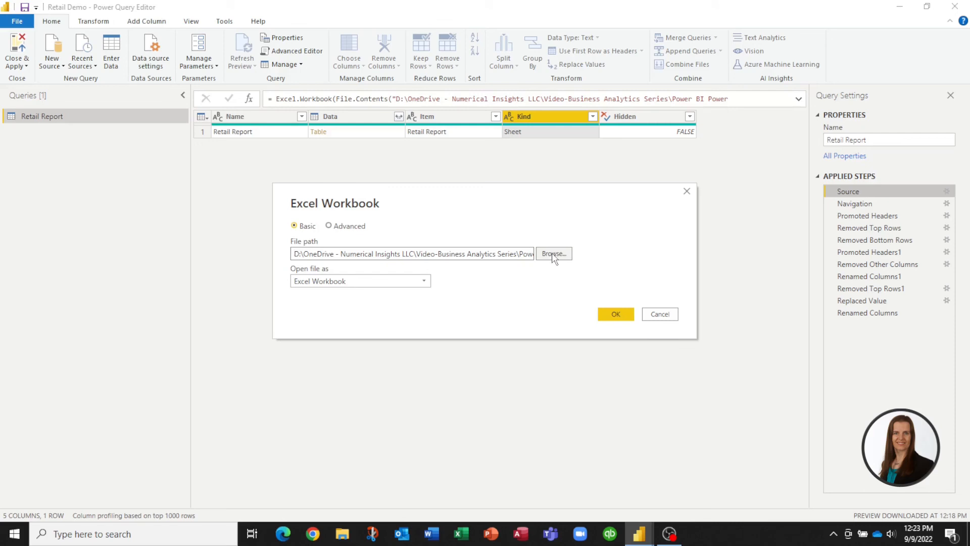
pyautogui.moveTo(23, 72)
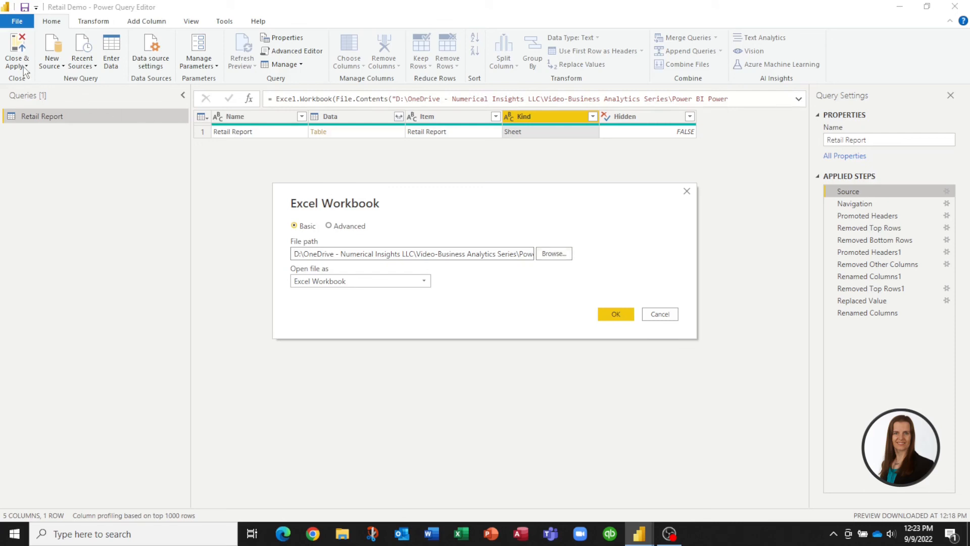